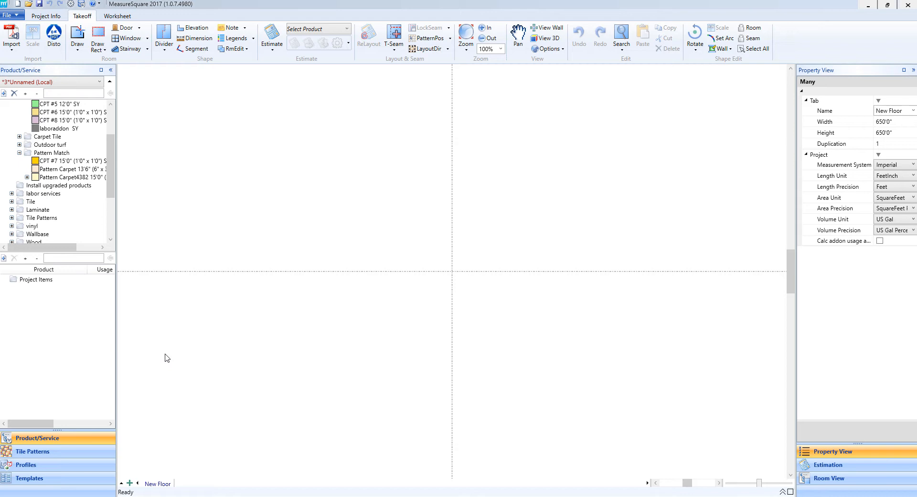
mouse_move(276, 336)
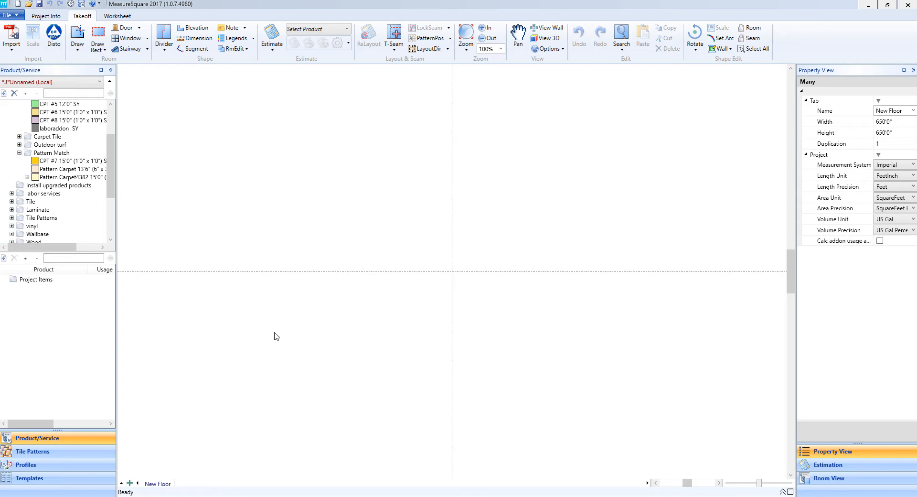
mouse_move(208, 312)
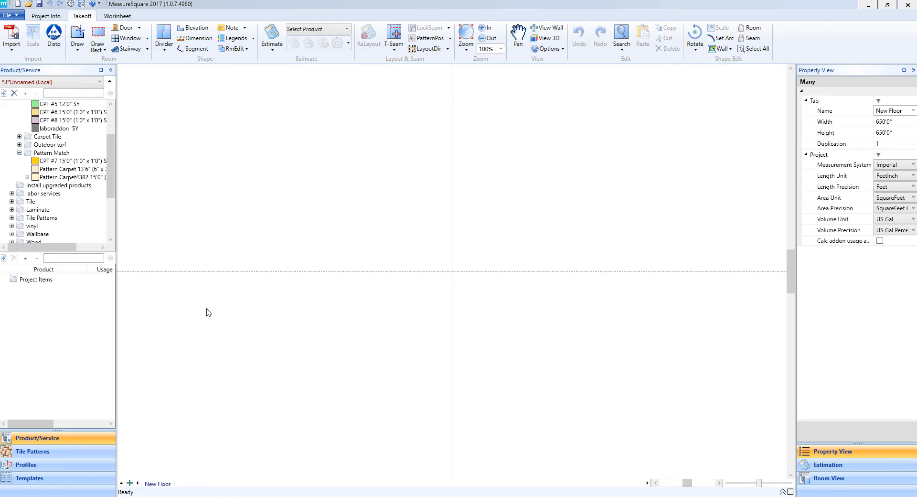
mouse_move(191, 262)
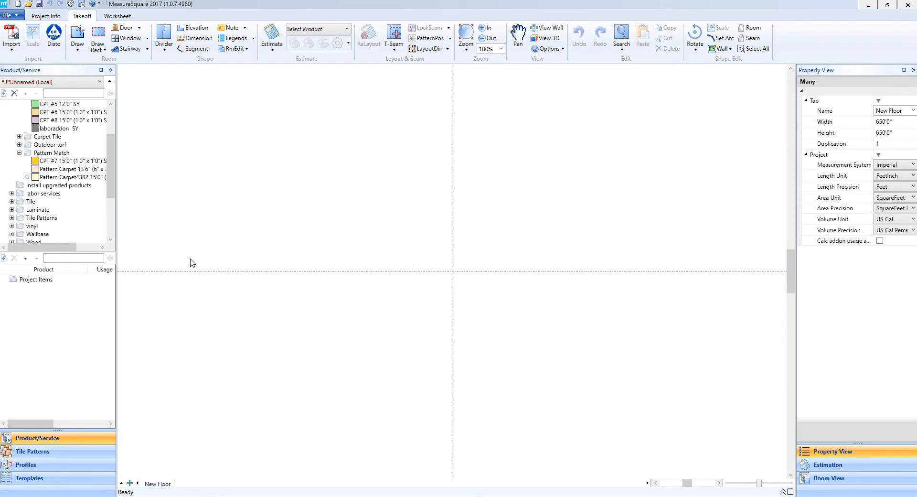
Create a new Carpet-type product with SKU 'Pattern Carpet 1' in the Pattern Match category
right_click(51, 153)
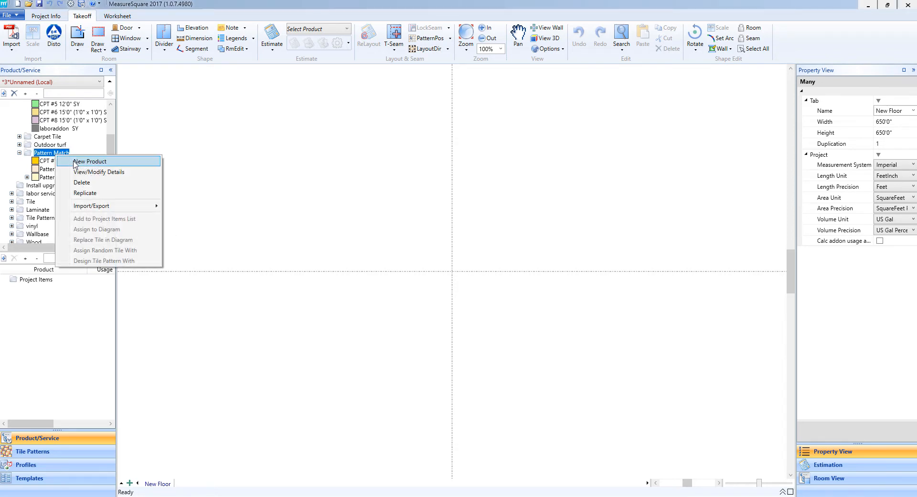
click(90, 161)
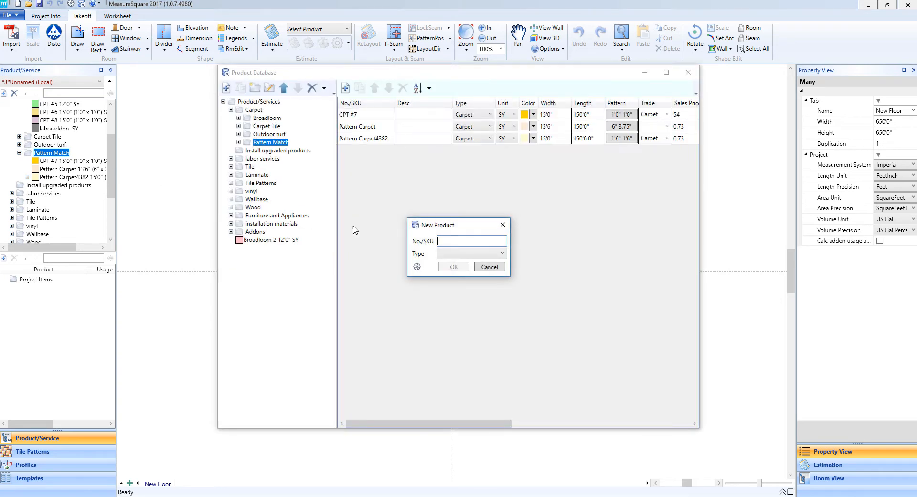
mouse_move(443, 229)
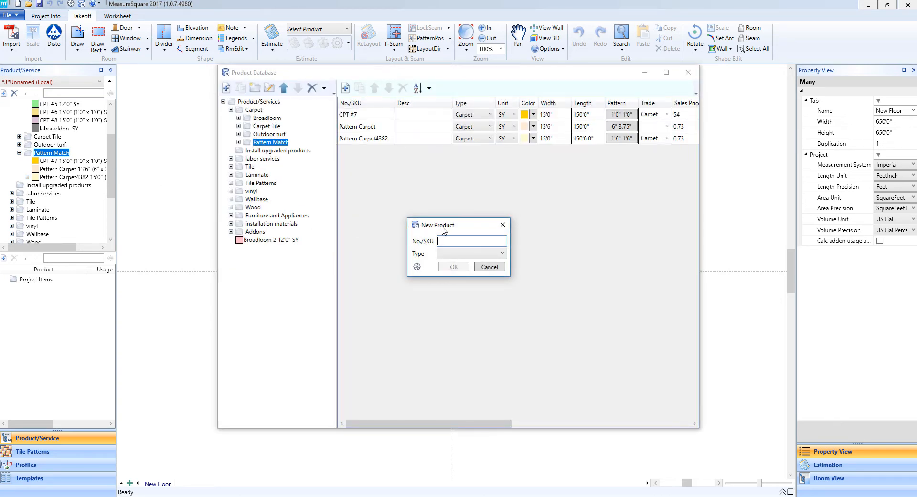
mouse_move(423, 234)
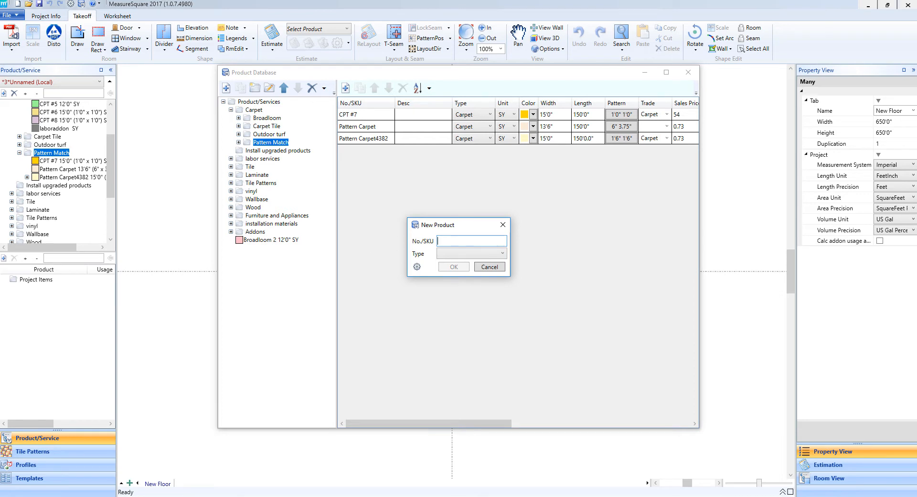
text(Pattern Carpet 1)
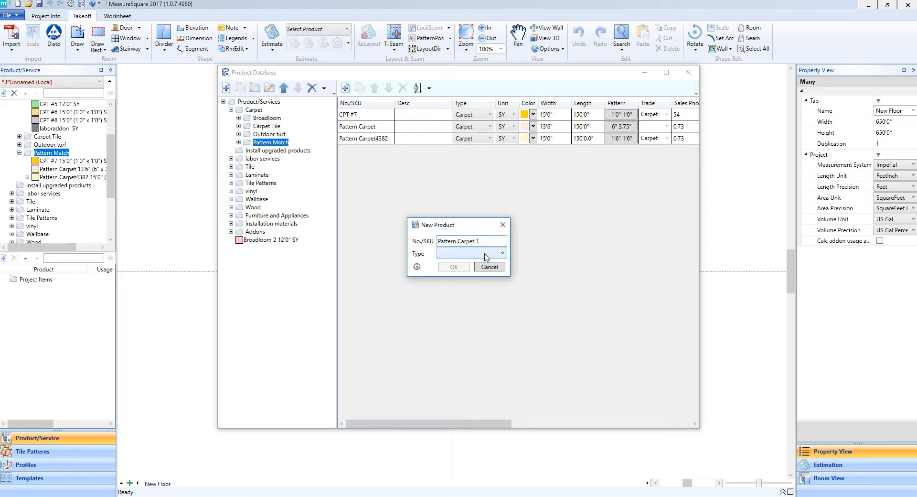
click(502, 253)
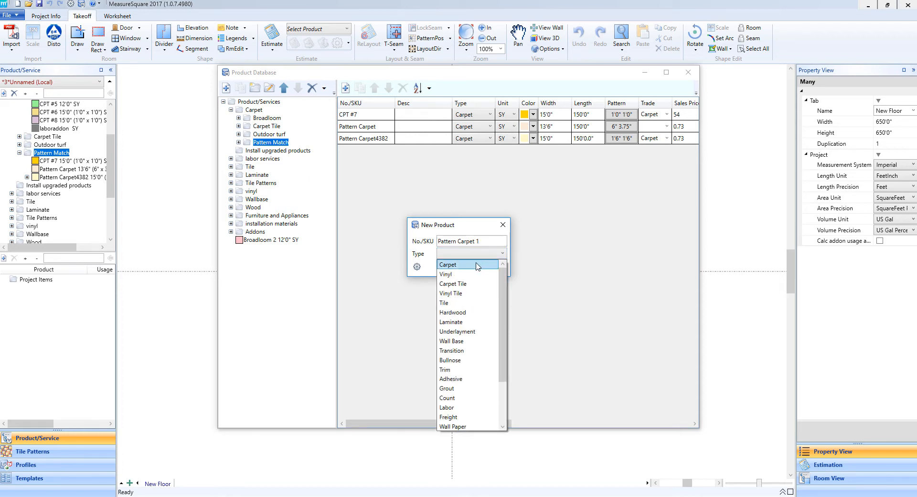
click(469, 264)
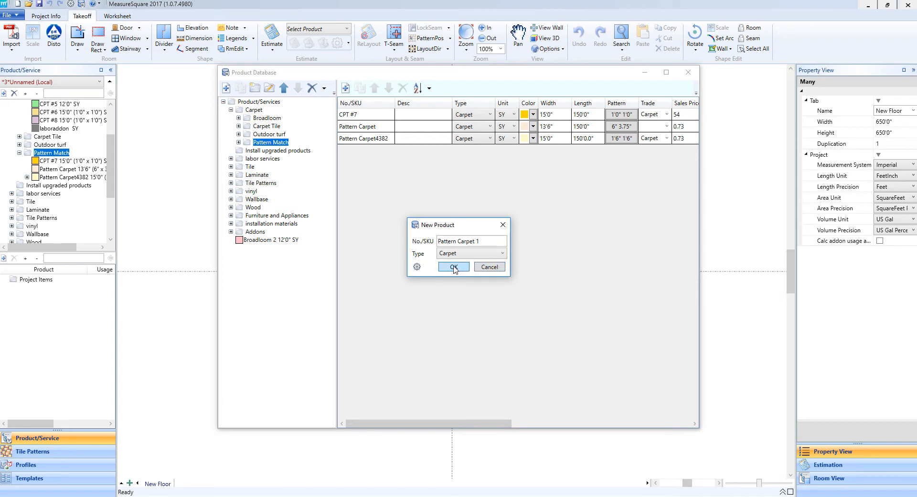
Confirm the product, sell it by SY, and enter 18" horizontal and 36" vertical repeats
click(453, 267)
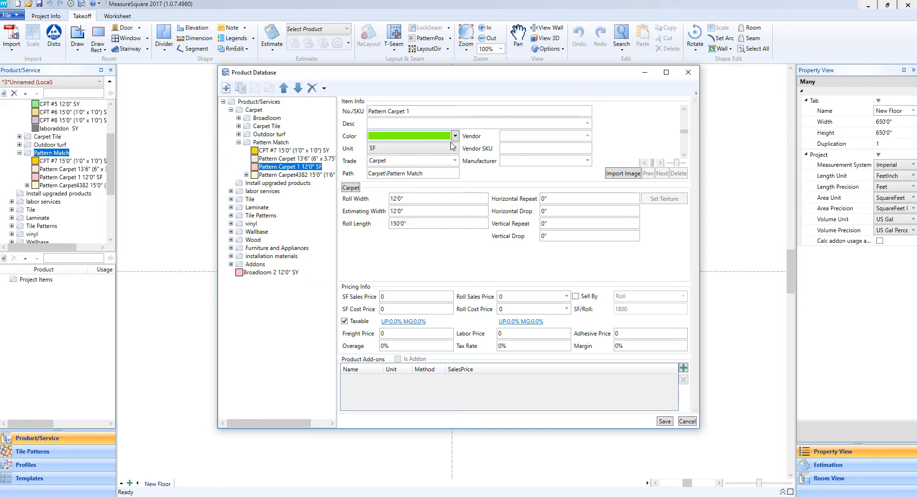
click(454, 148)
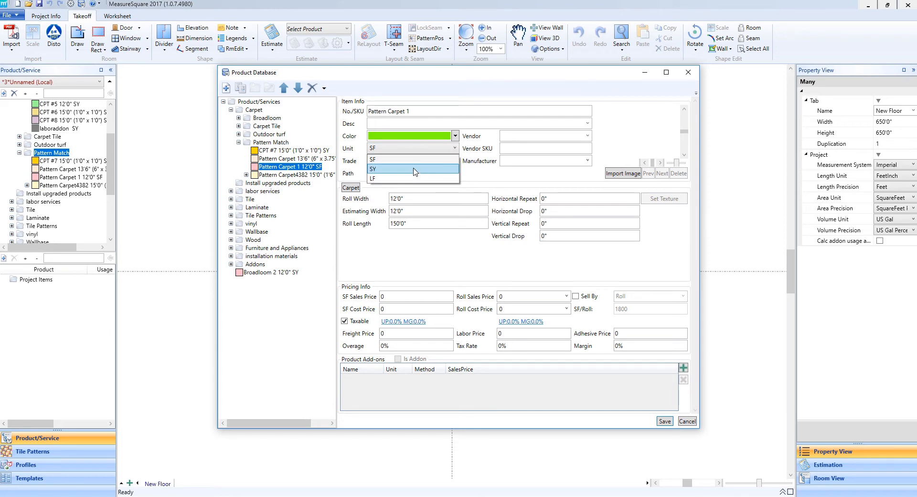
click(372, 169)
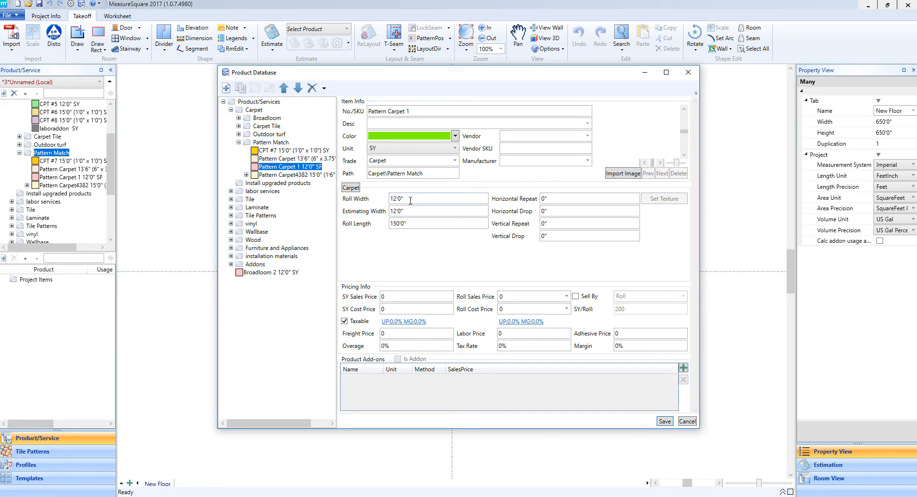
mouse_move(407, 213)
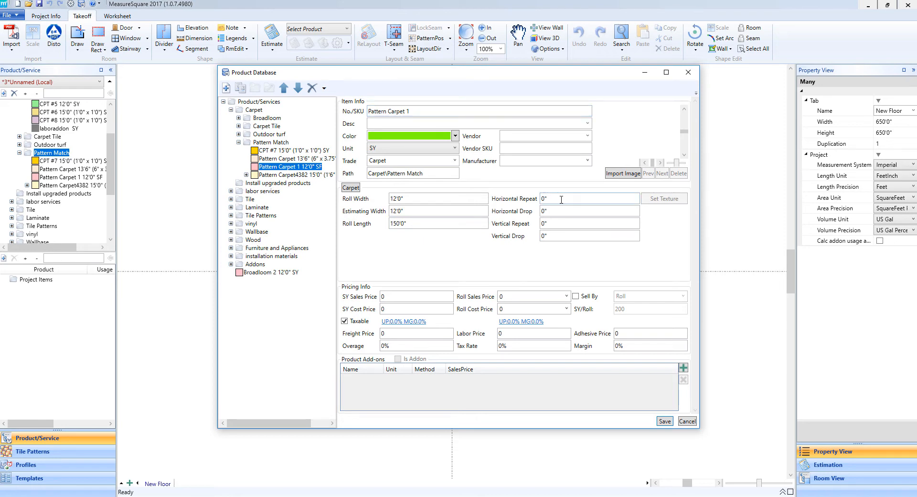
mouse_move(556, 224)
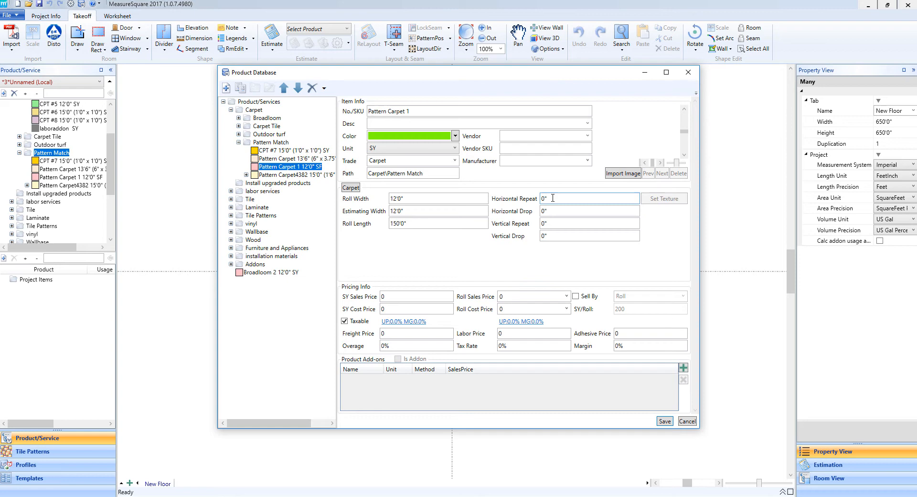
text(18)
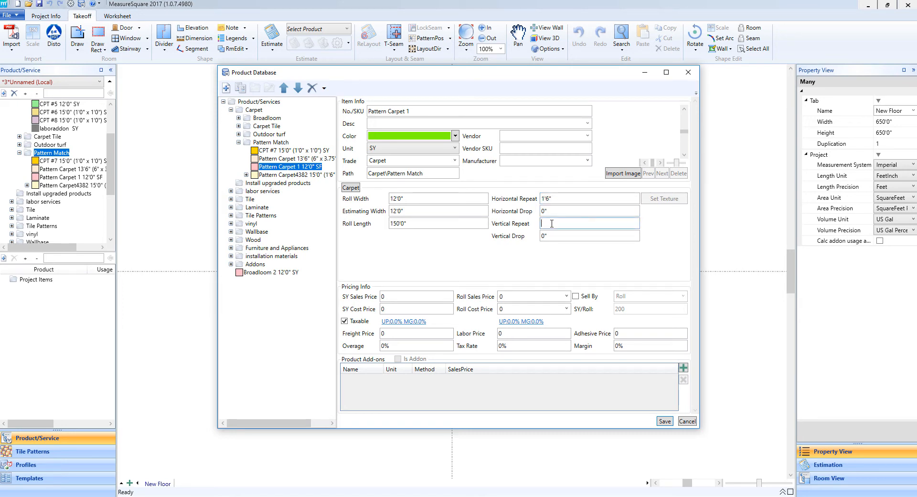
text(36)
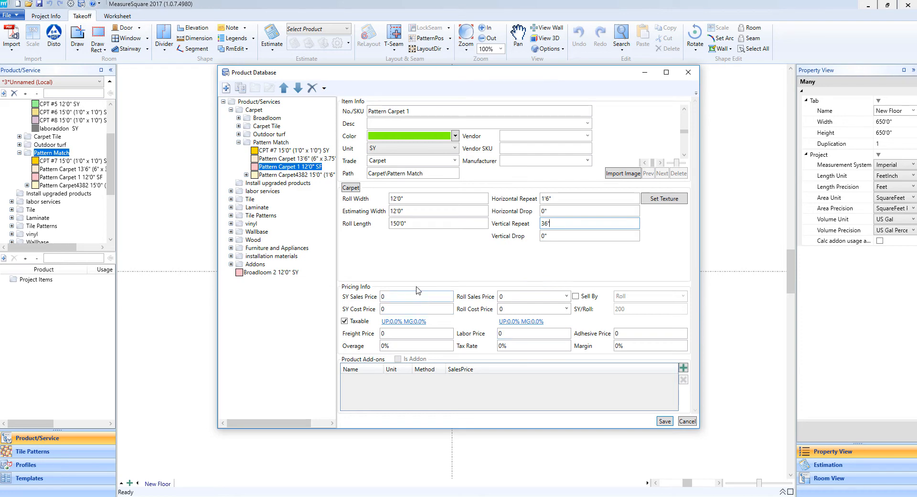
mouse_move(374, 289)
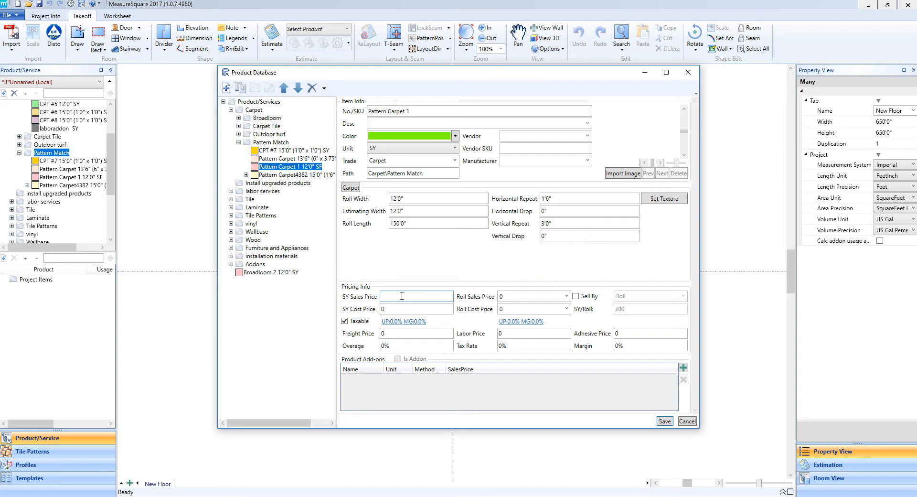
Price Pattern Carpet 1 at 11 sales and 7 cost per SY
text(11)
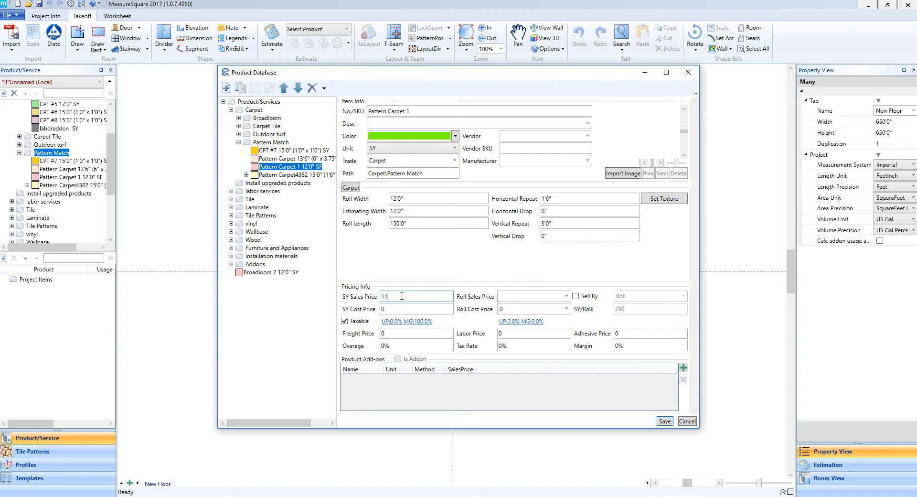
text(1)
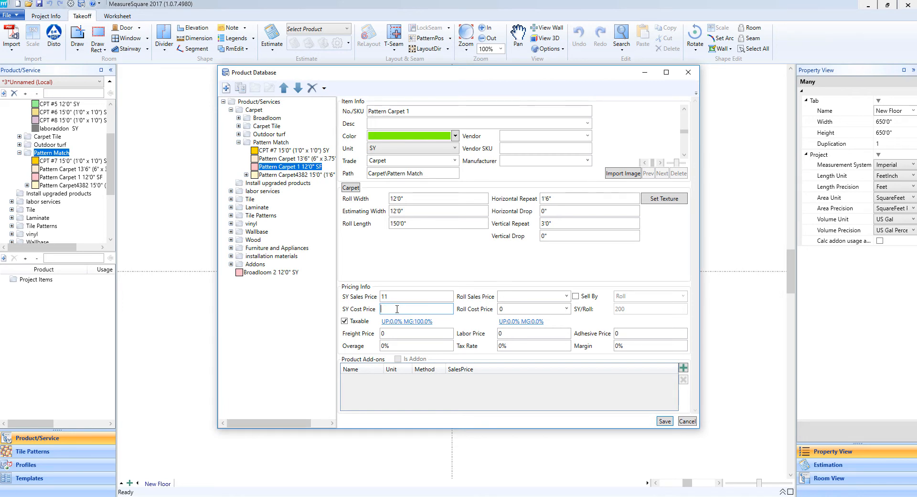
text(7)
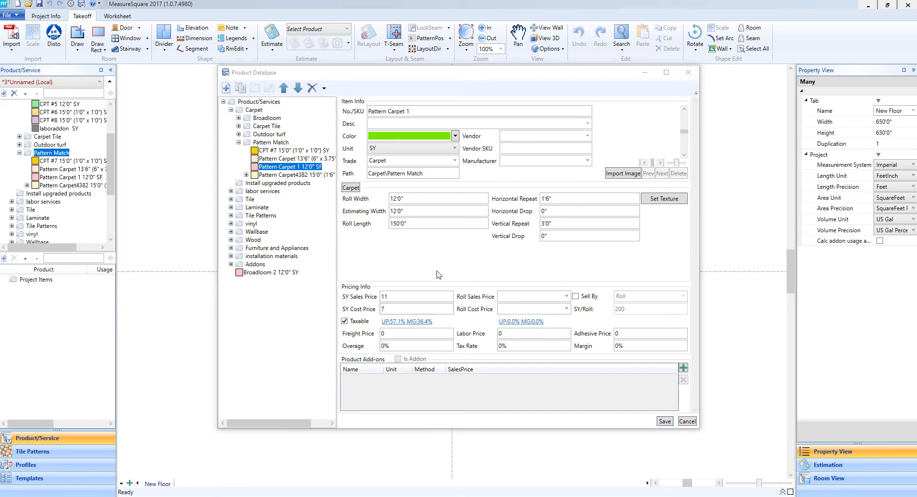
mouse_move(577, 359)
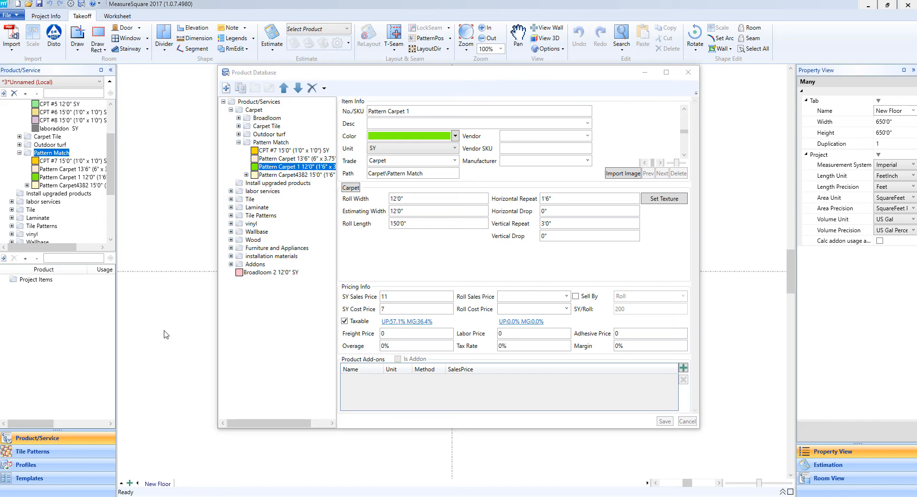
mouse_move(222, 203)
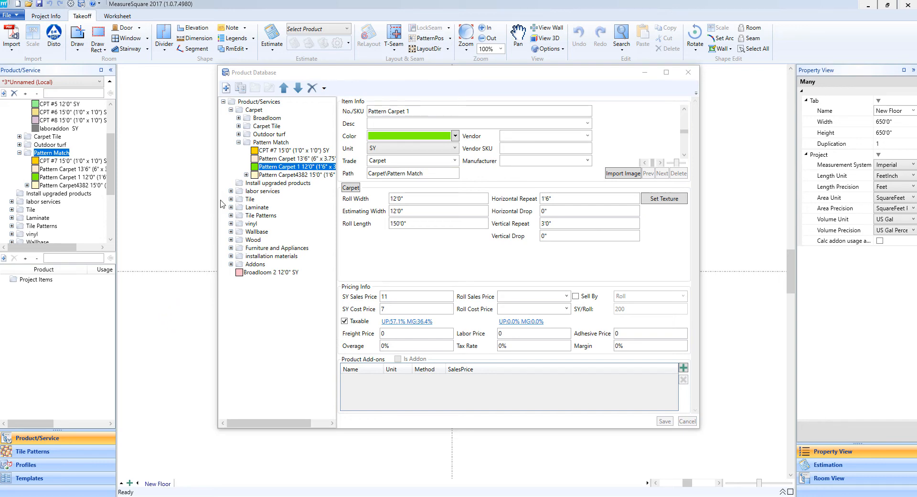
Create a new Tile-type product named 'Ceramic Tile 2' under Tile > Floor Tile
click(231, 199)
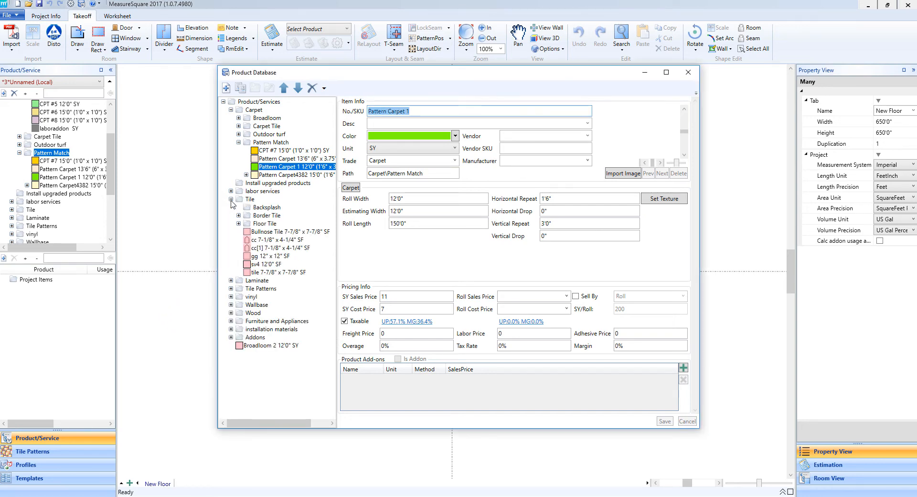
click(239, 224)
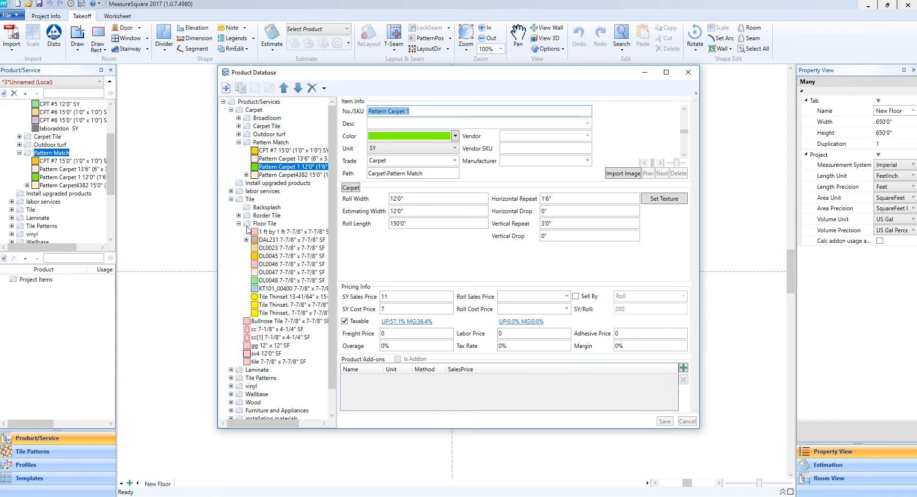
mouse_move(264, 226)
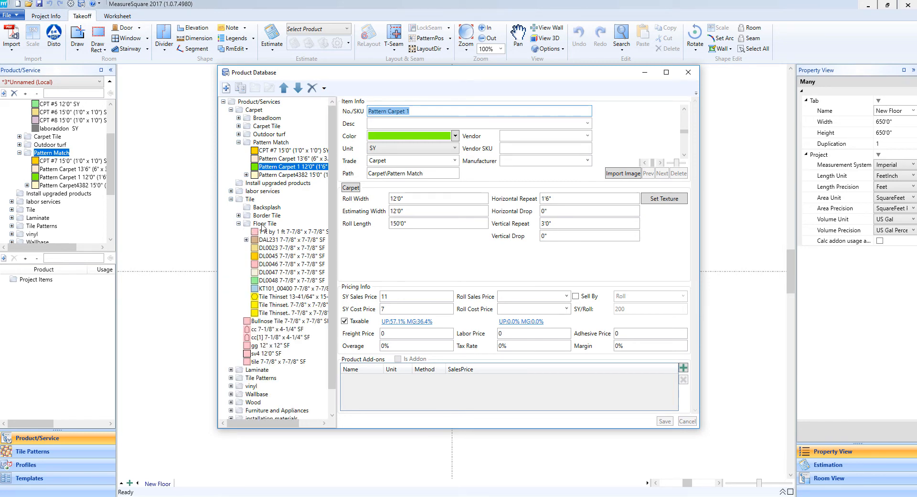
click(263, 224)
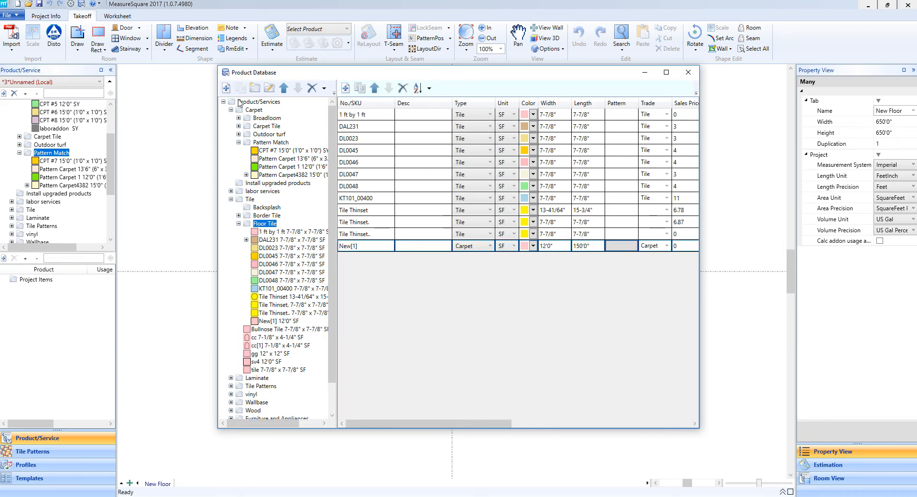
click(226, 88)
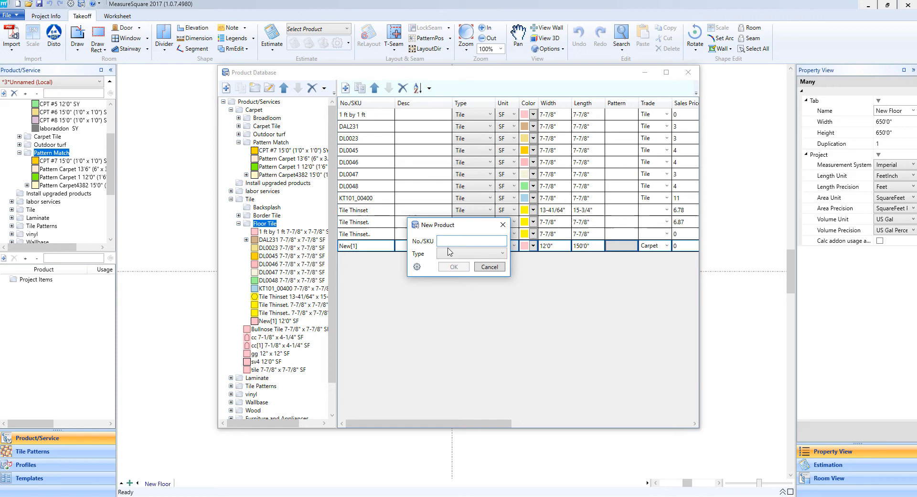
click(472, 240)
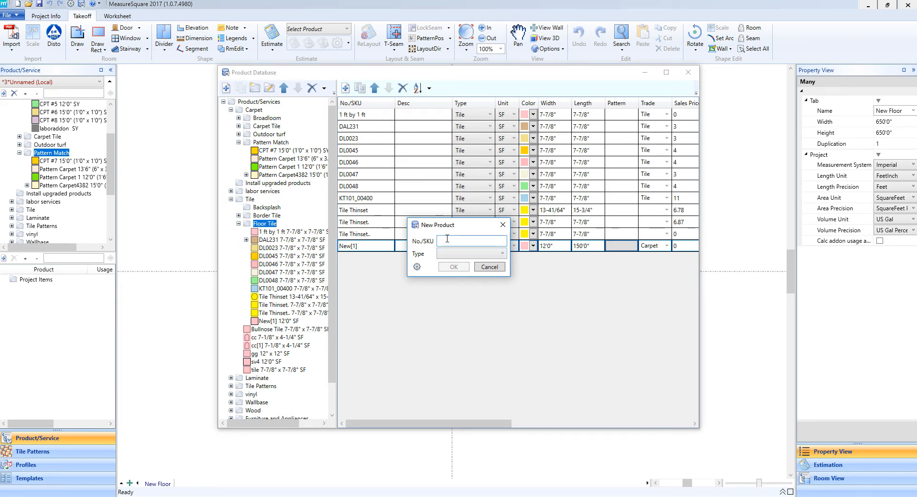
text(Ceramic Tile)
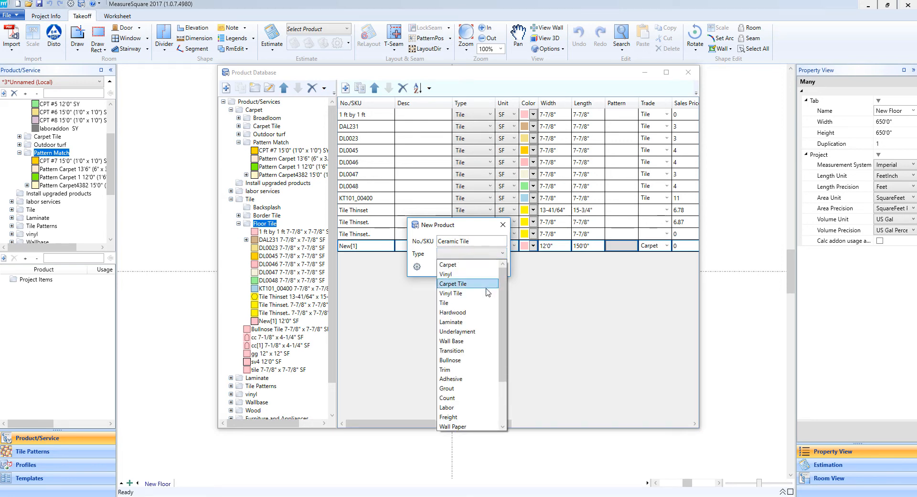
mouse_move(477, 289)
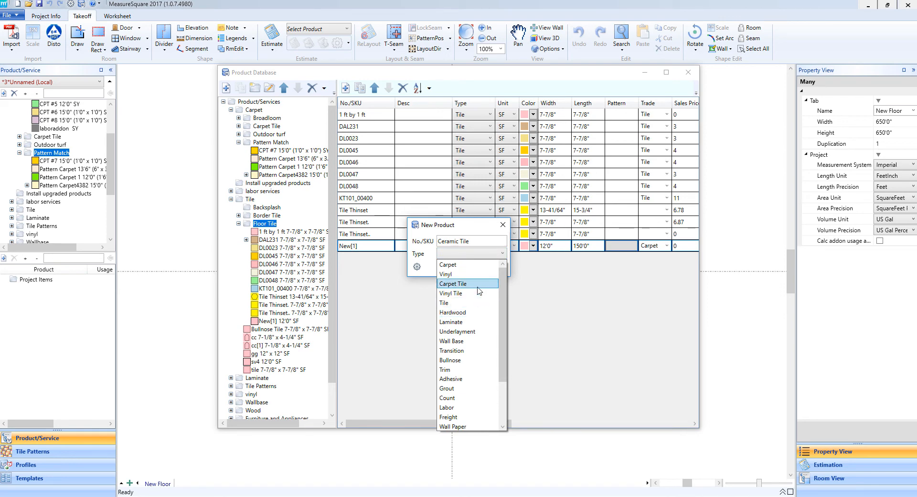
mouse_move(470, 293)
text( 2)
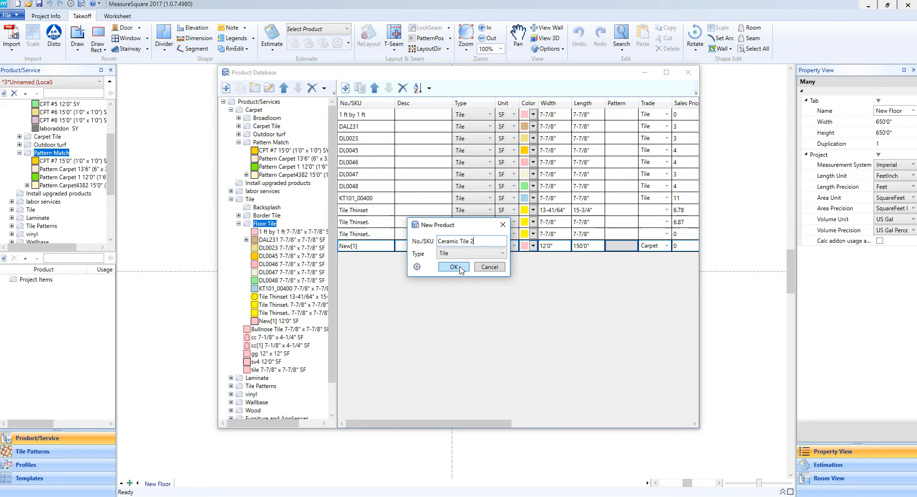
click(452, 267)
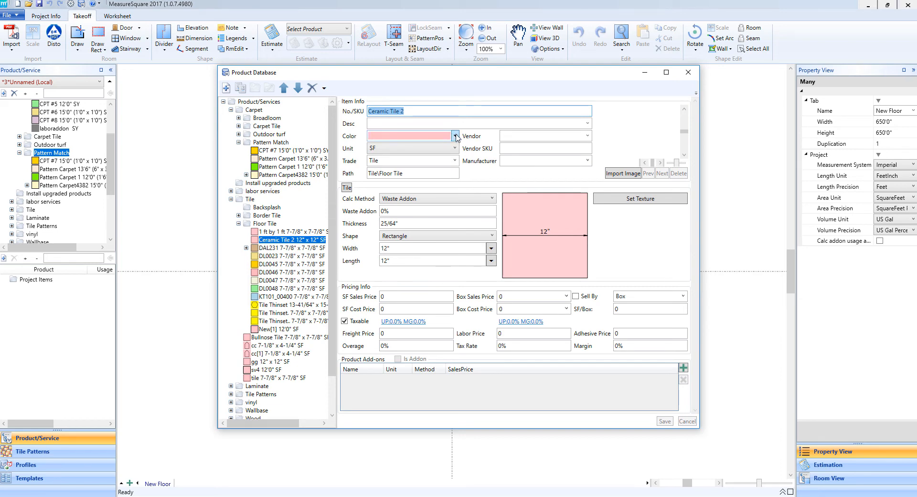
Colour Ceramic Tile 2 salmon and size it 6" wide by 6" long
click(456, 136)
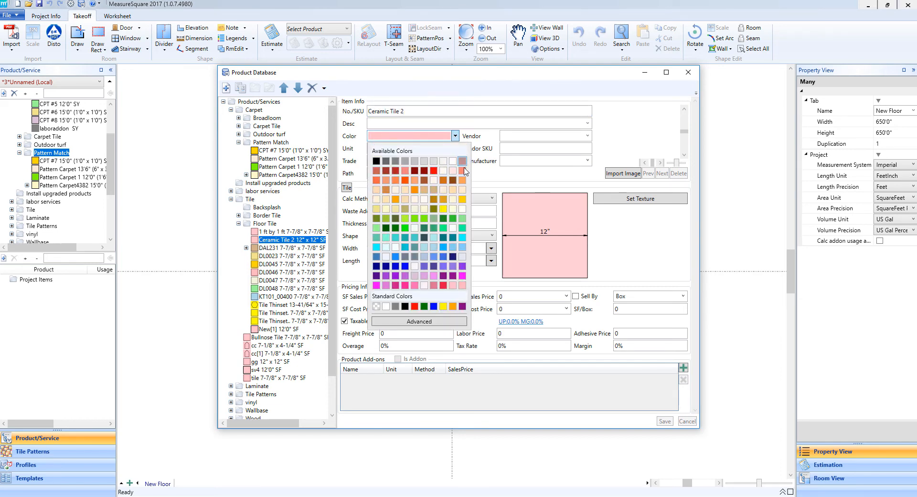
click(463, 170)
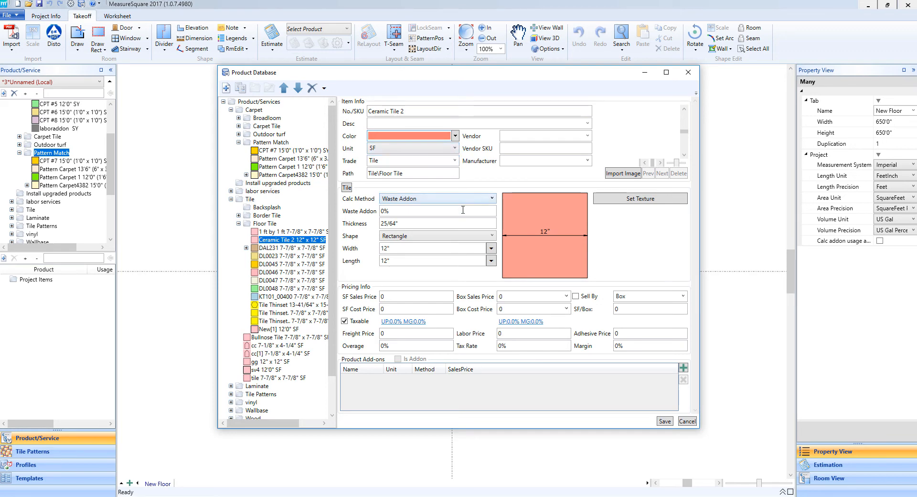
click(491, 261)
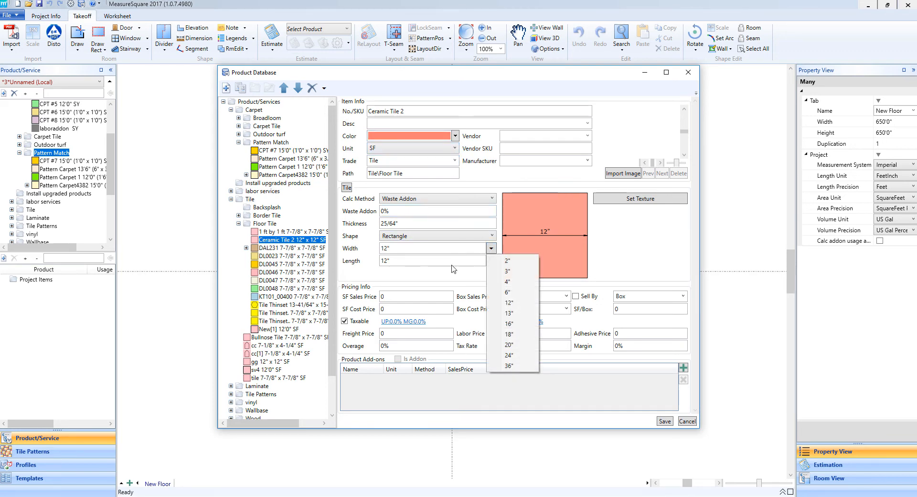
click(506, 293)
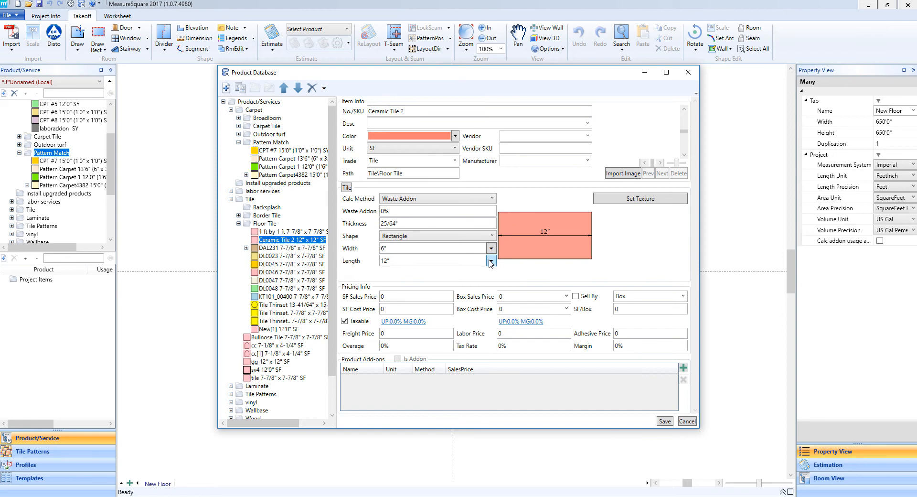
click(491, 260)
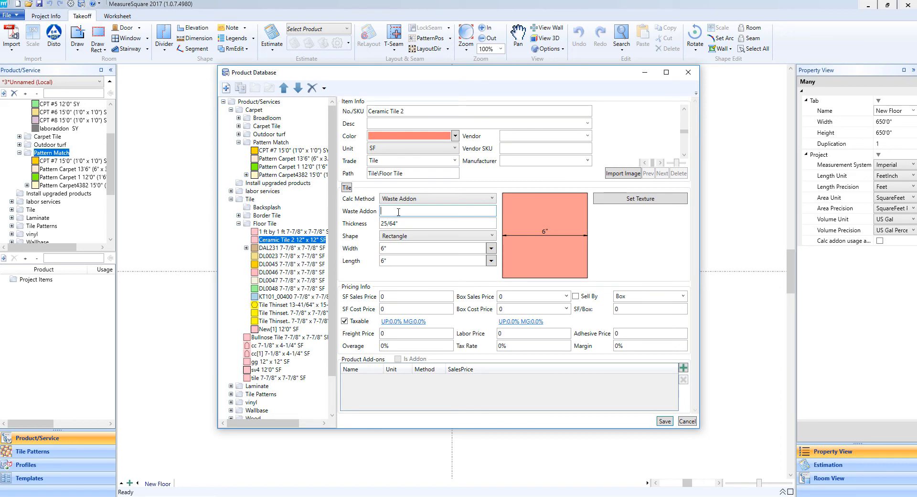
Set 5% waste, sell by box of 20 SF at 50 with cost 25, and save Ceramic Tile 2
text(5)
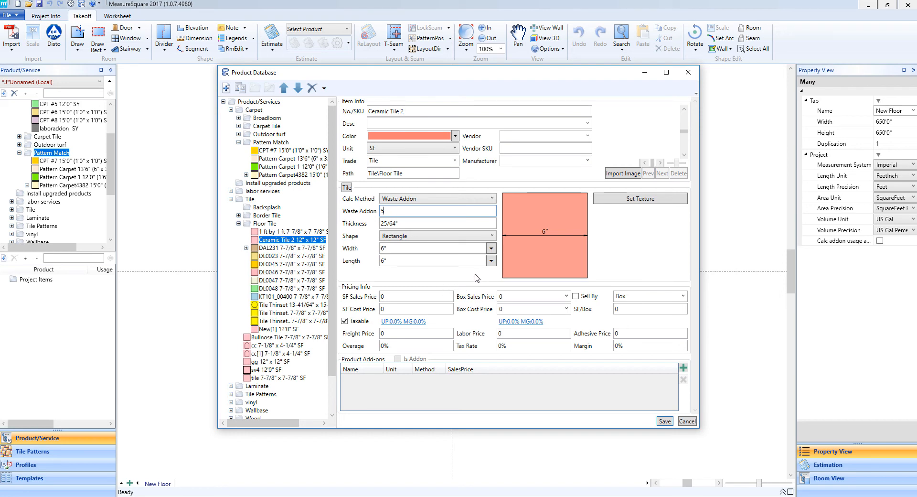
mouse_move(502, 287)
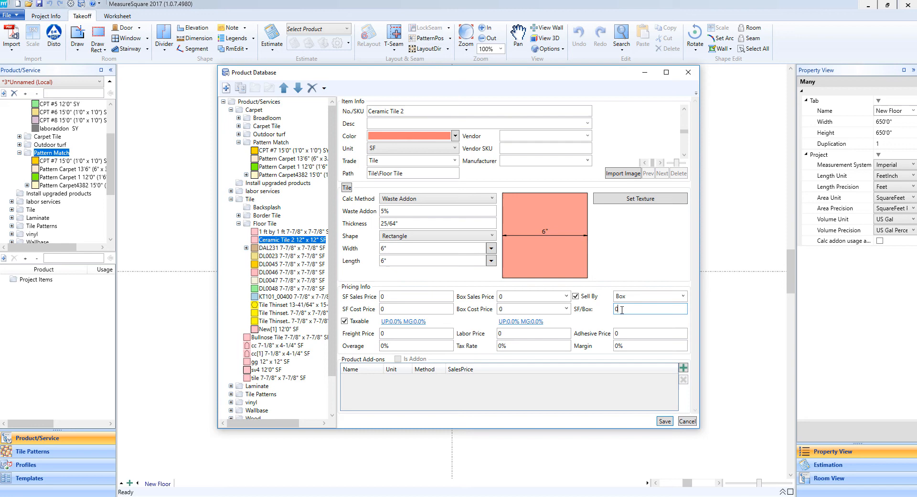
text(20)
click(532, 296)
text(50)
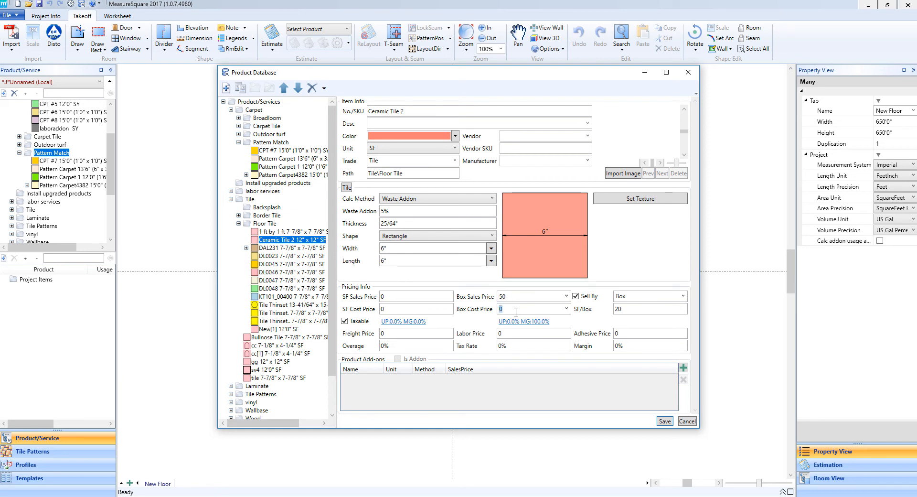
text(25)
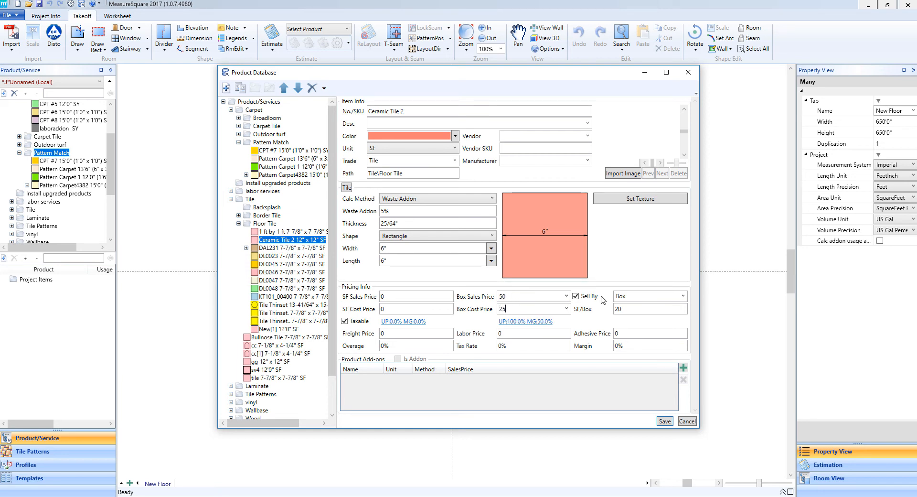
click(664, 421)
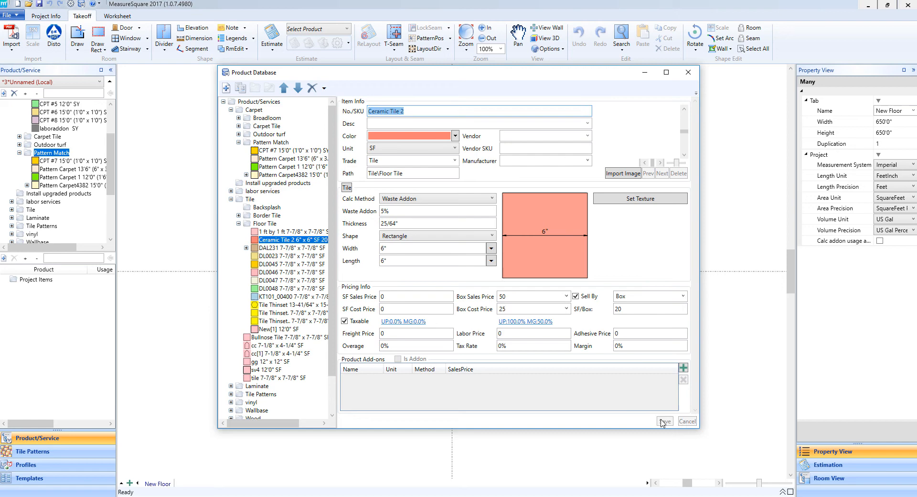
mouse_move(76, 444)
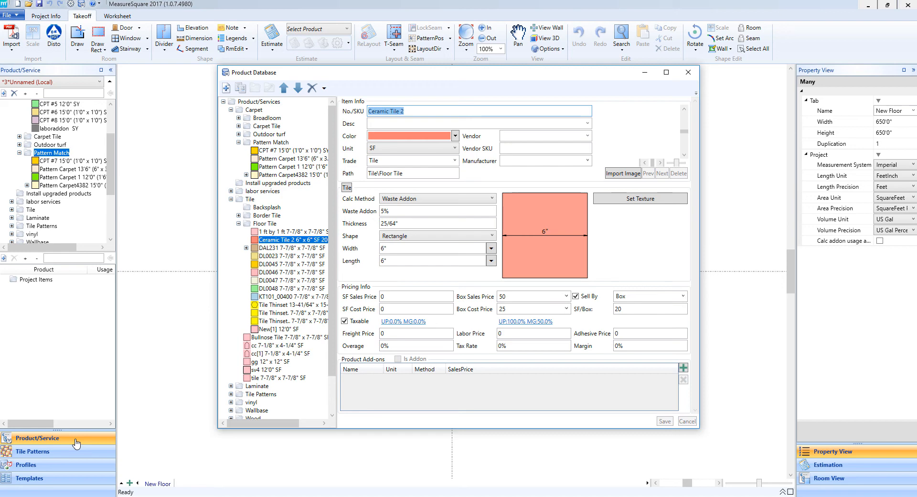
mouse_move(84, 454)
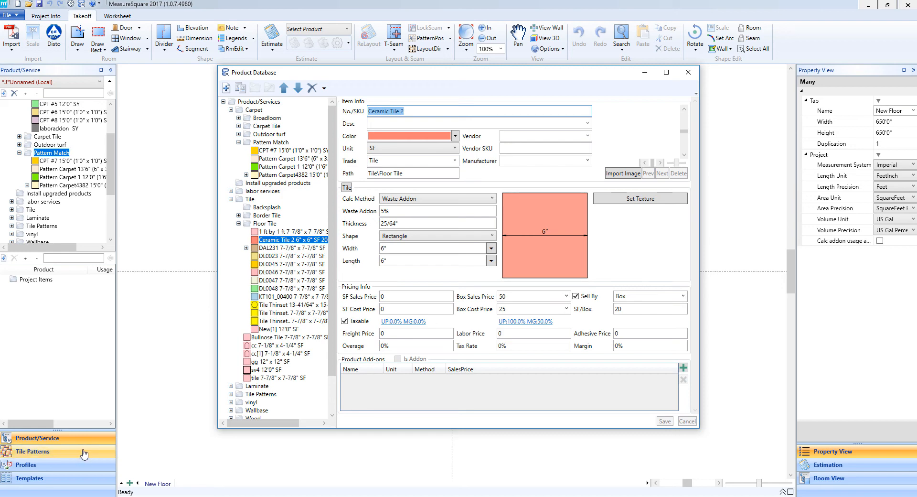
mouse_move(96, 460)
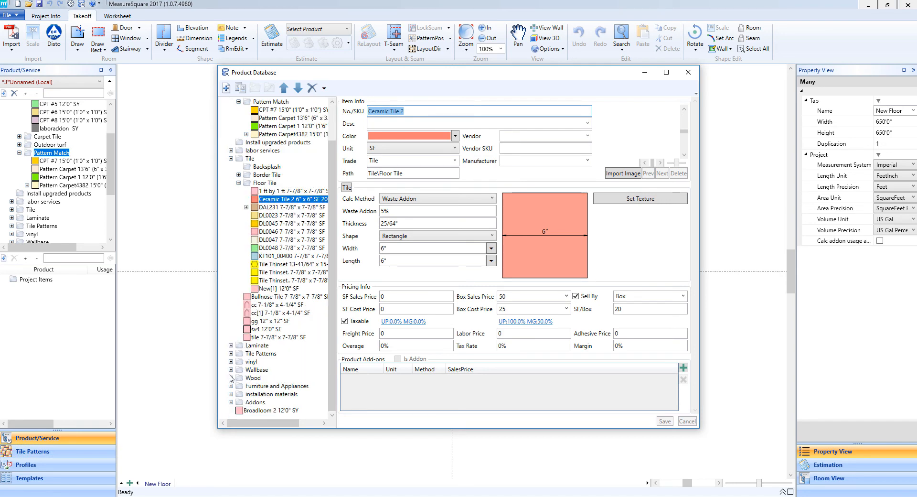
Create a new Hardwood-type product with SKU 'Hardwood 1' under the Wood category
click(230, 378)
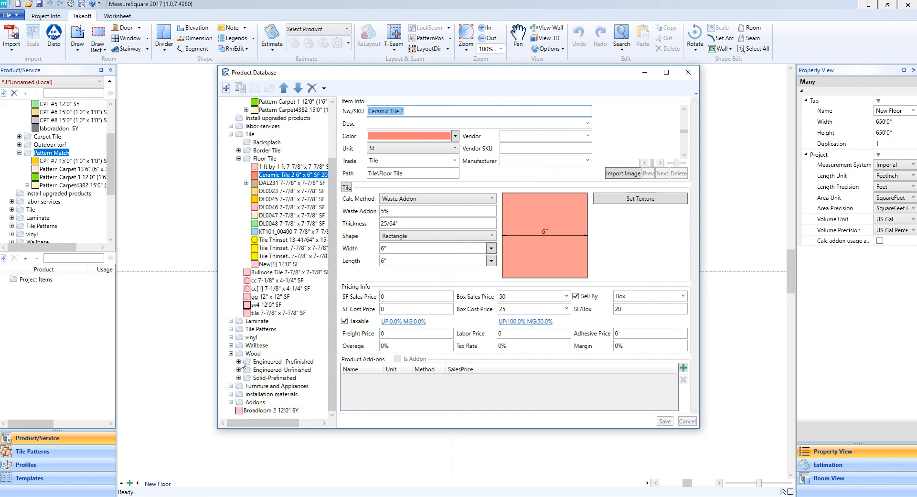
click(239, 361)
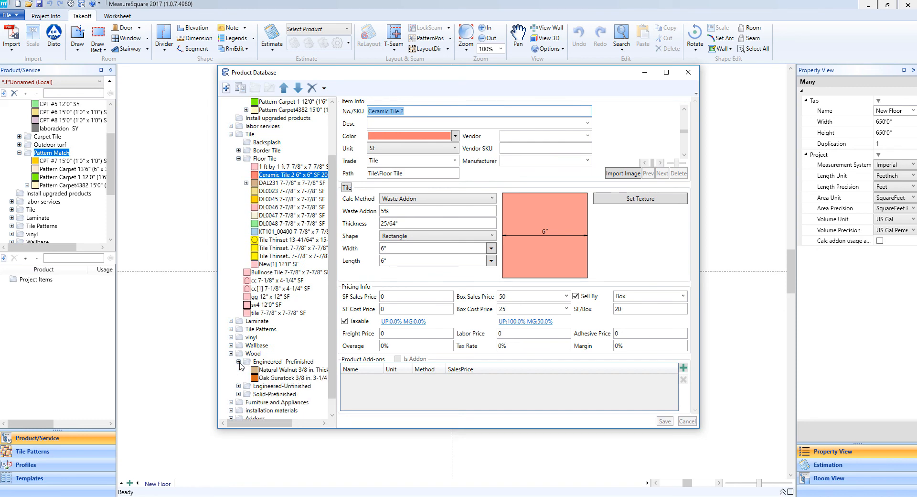
click(253, 353)
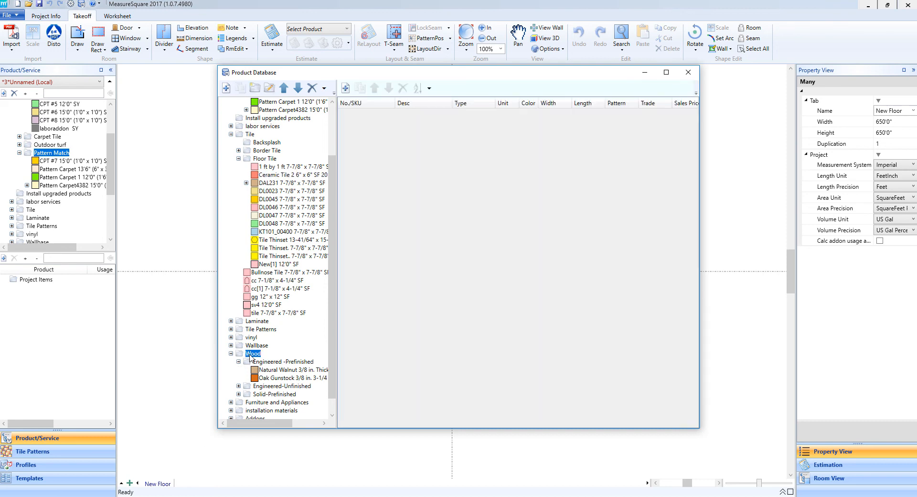
click(226, 88)
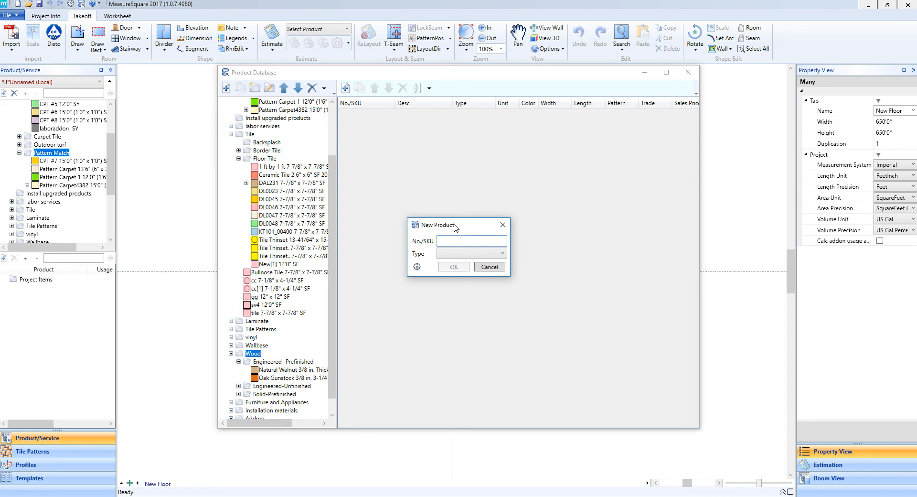
text(Hardwood 1)
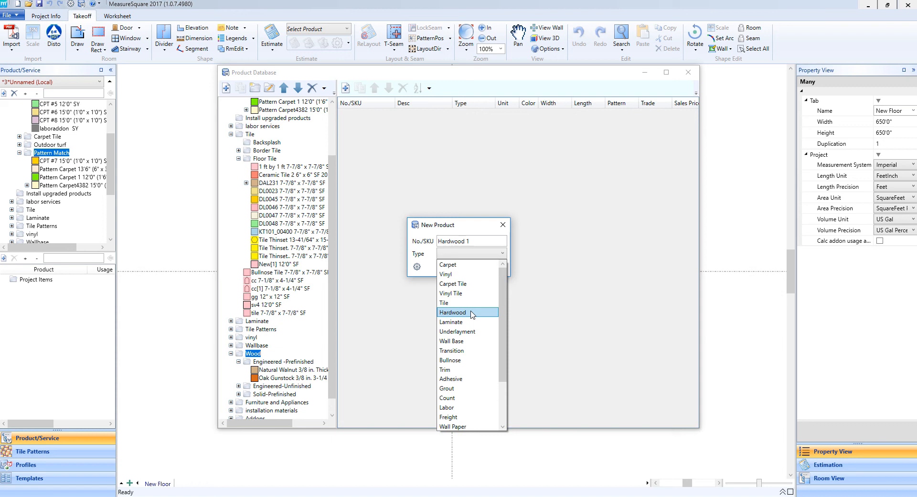
mouse_move(466, 323)
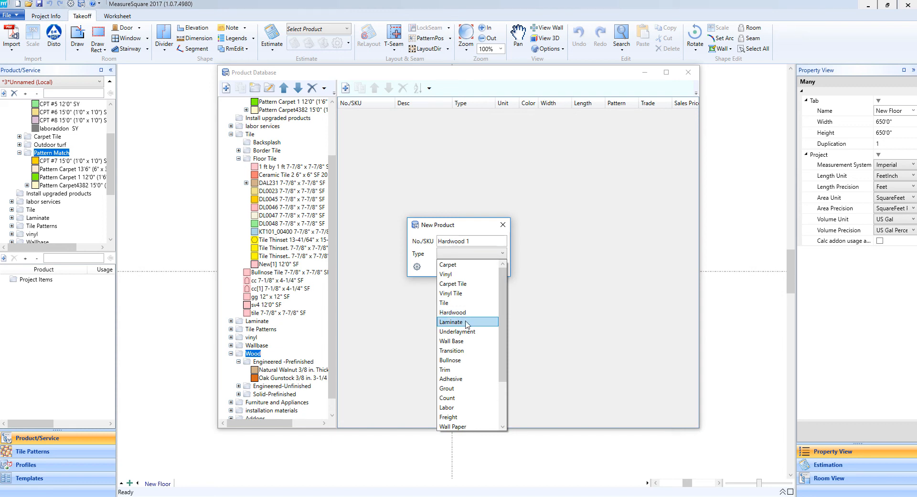
mouse_move(463, 314)
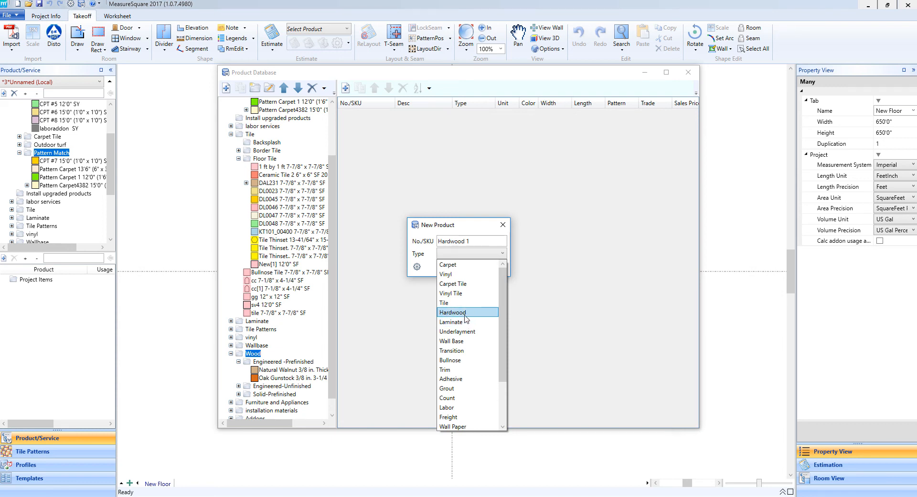
click(452, 312)
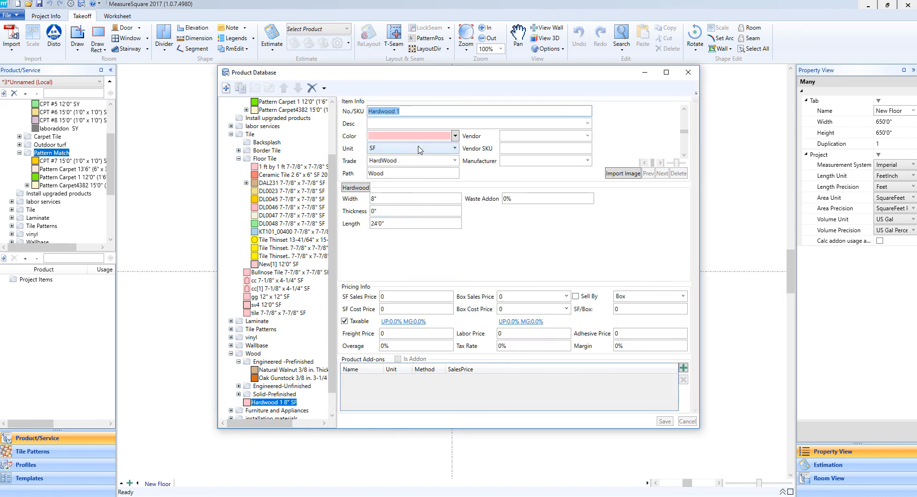
Give Hardwood 1 an orange colour, a 7" width and an 8' length
click(455, 136)
text(7)
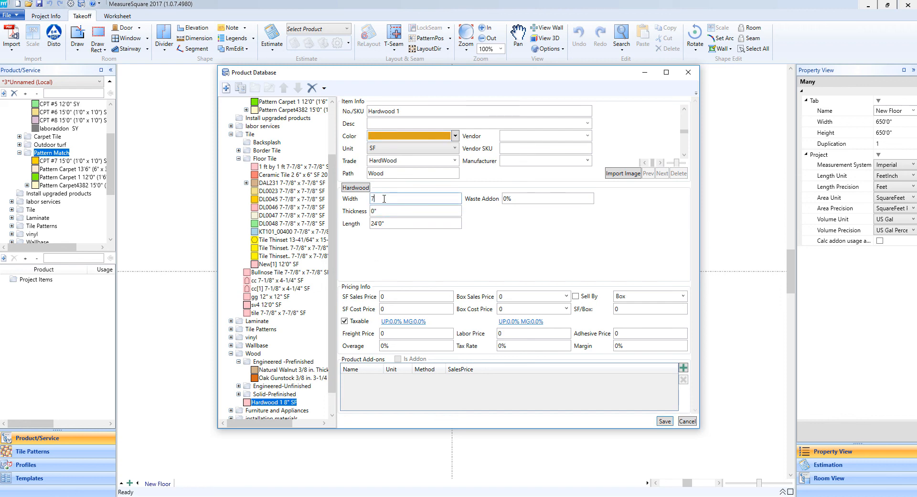
text(')
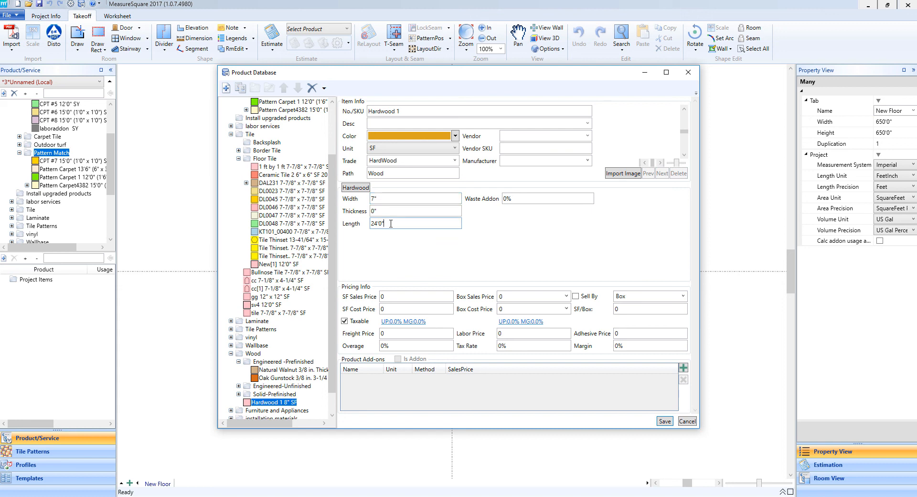
text(2)
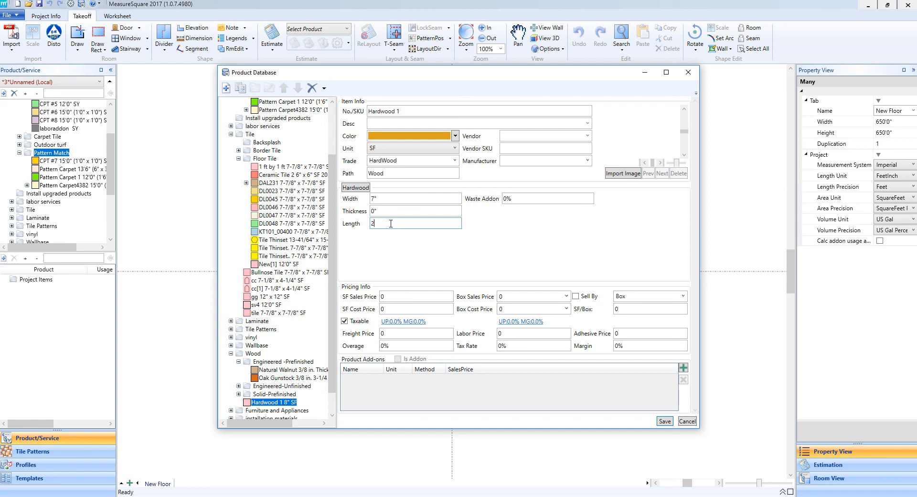
text(8)
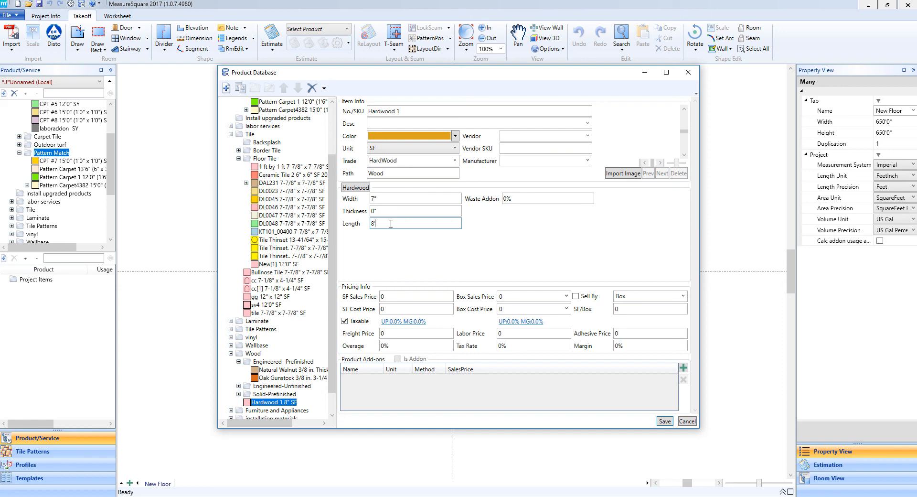
mouse_move(402, 242)
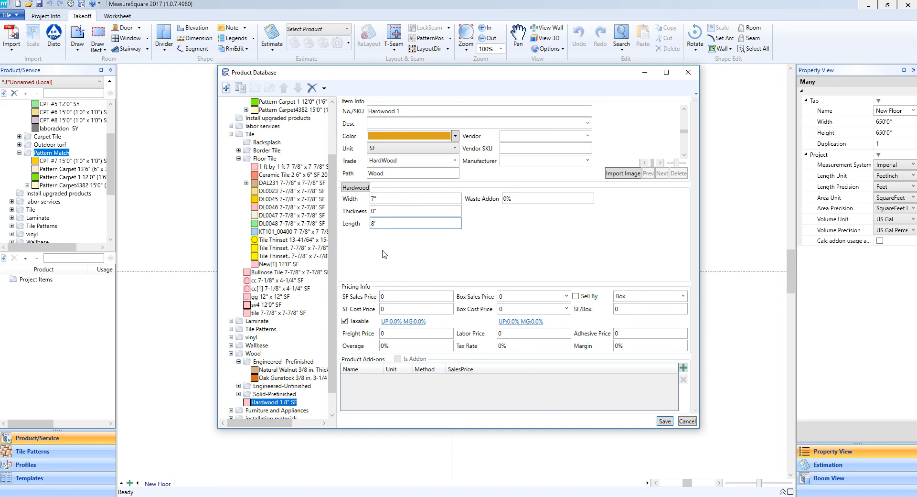
mouse_move(461, 268)
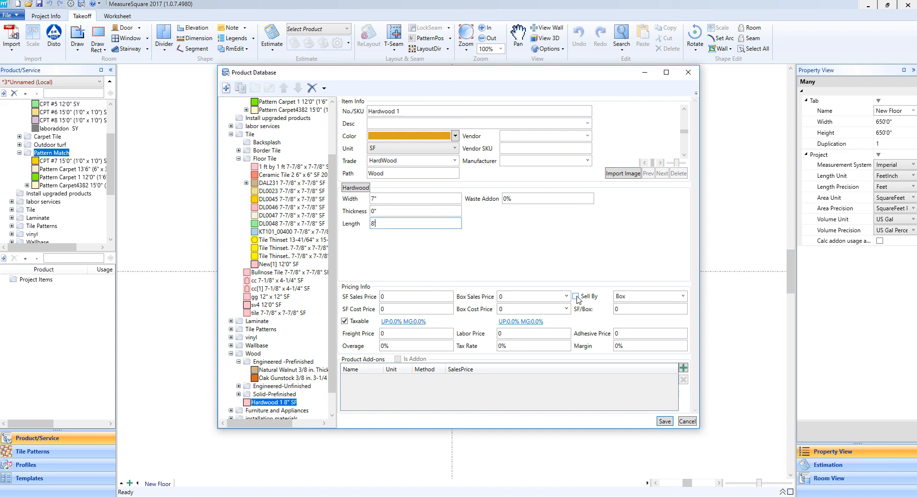
Sell Hardwood 1 by box of 20 SF at 75 with box cost 35, and save it
click(575, 296)
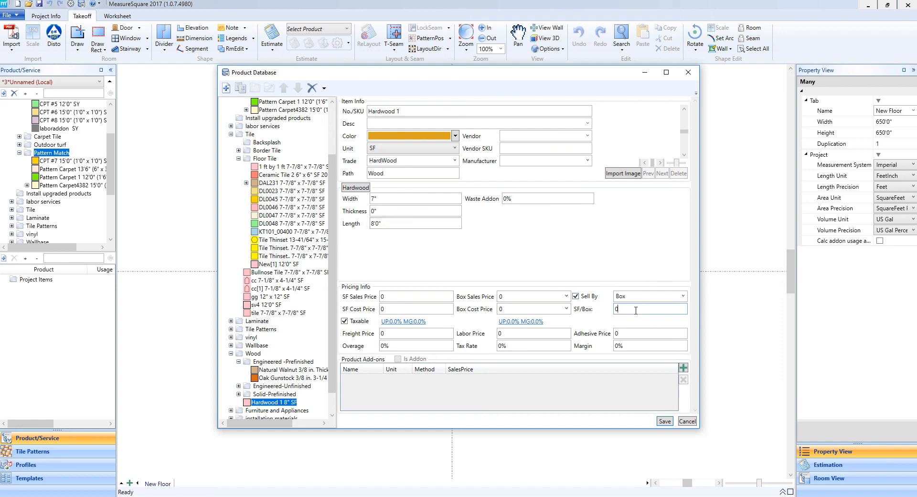
text(20)
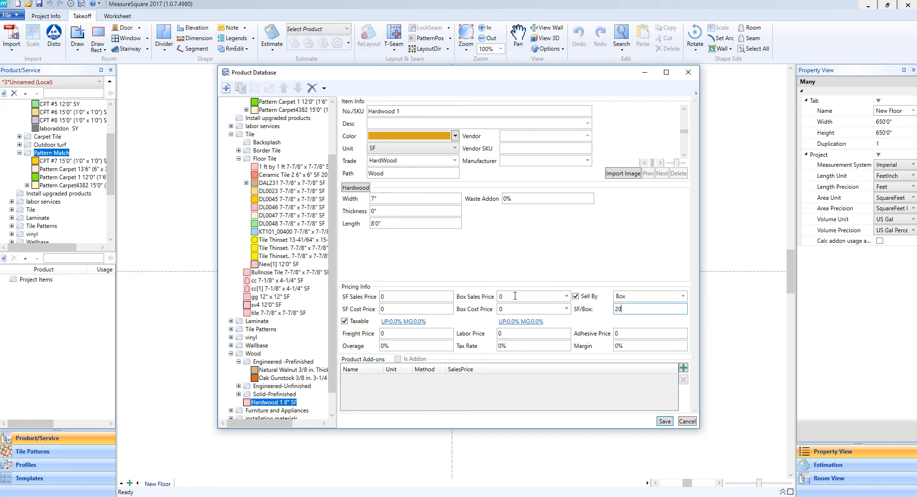
click(529, 296)
text(75)
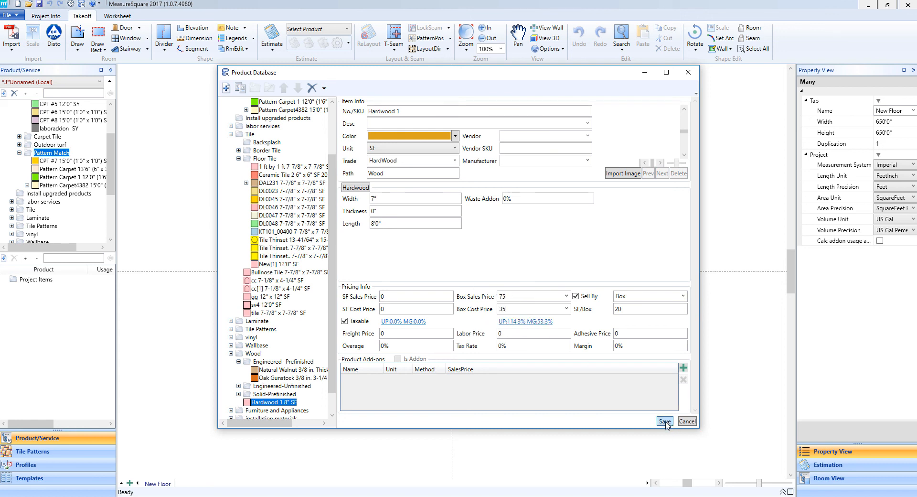
click(665, 422)
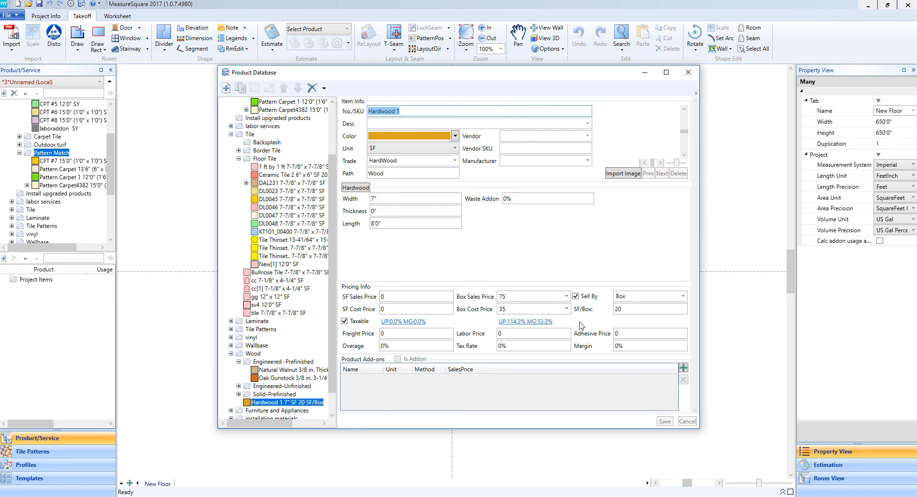